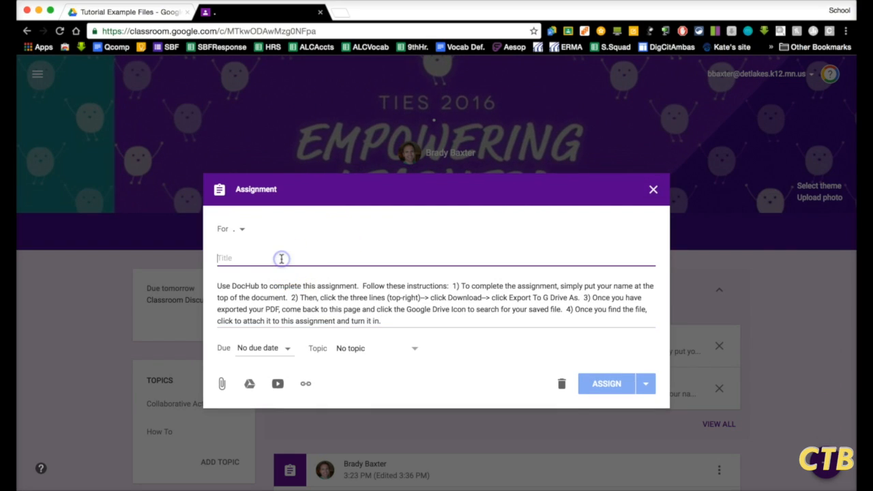
# Step: Title the assignment 'PDF' and attach example.pdf from Google Drive
pyautogui.write('PDF')
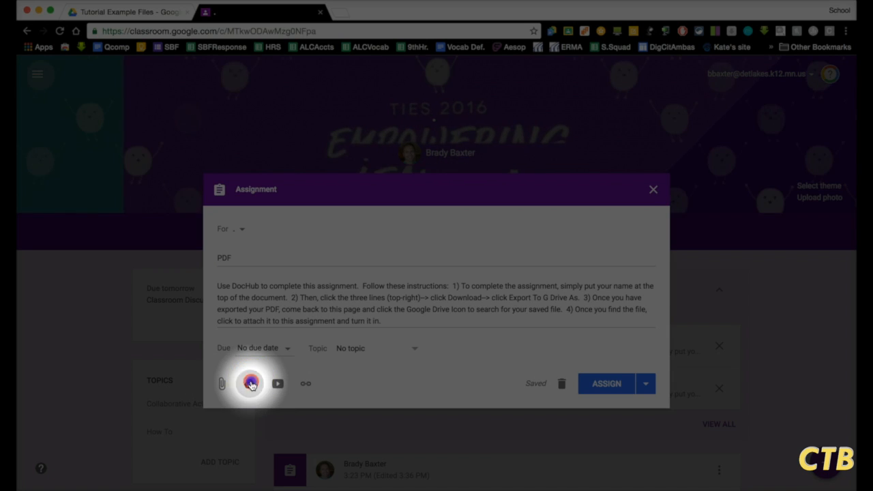
pyautogui.click(251, 383)
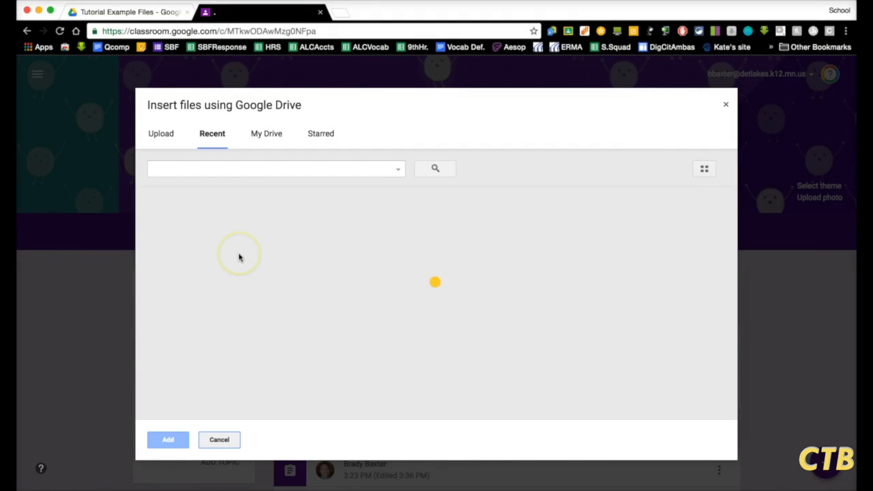
pyautogui.click(191, 248)
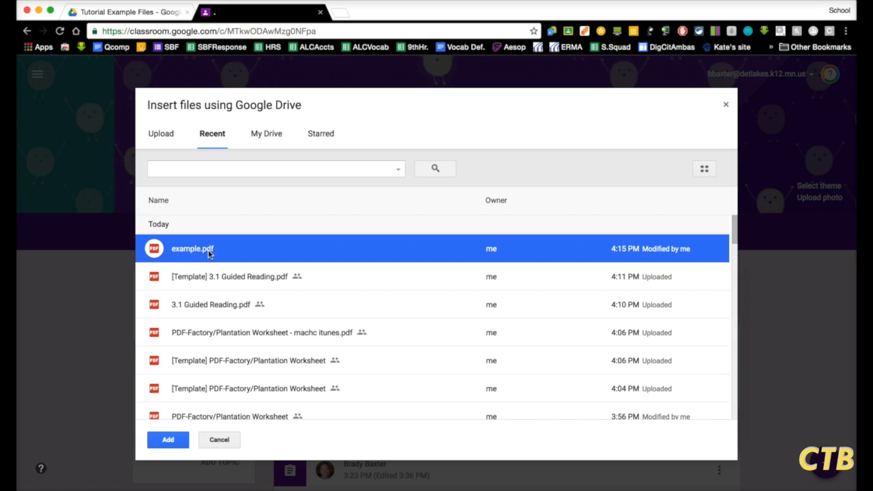
pyautogui.click(168, 440)
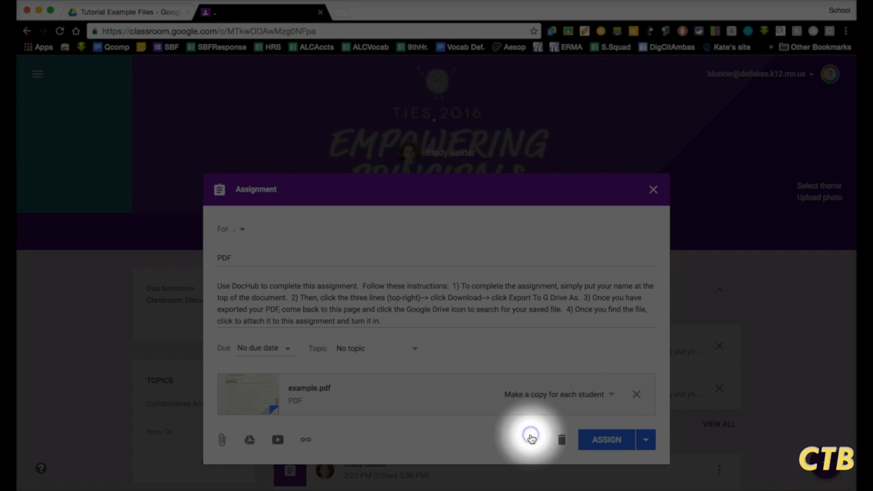
pyautogui.moveTo(606, 439)
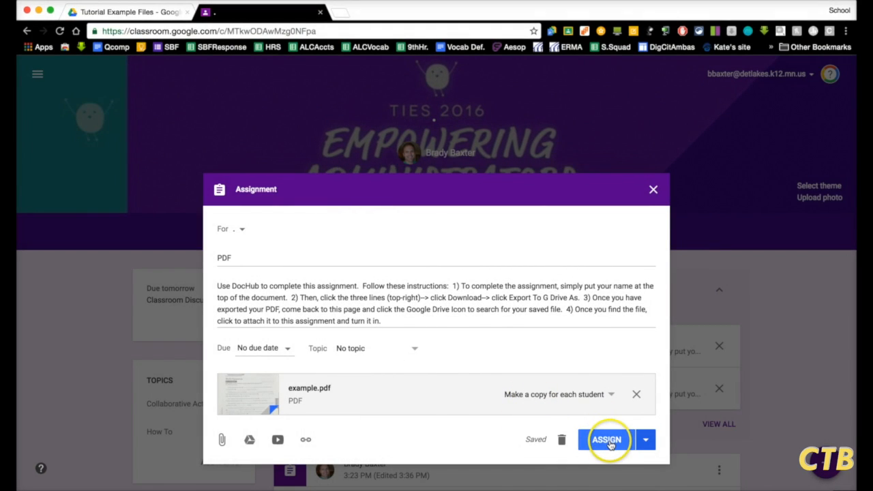
# Step: Post the assignment to the class with a copy of the file for each student
pyautogui.click(606, 440)
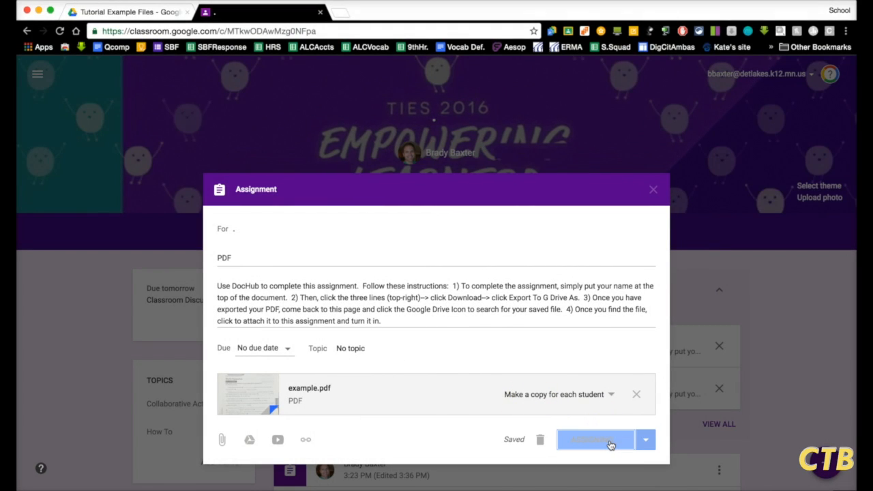
pyautogui.click(595, 439)
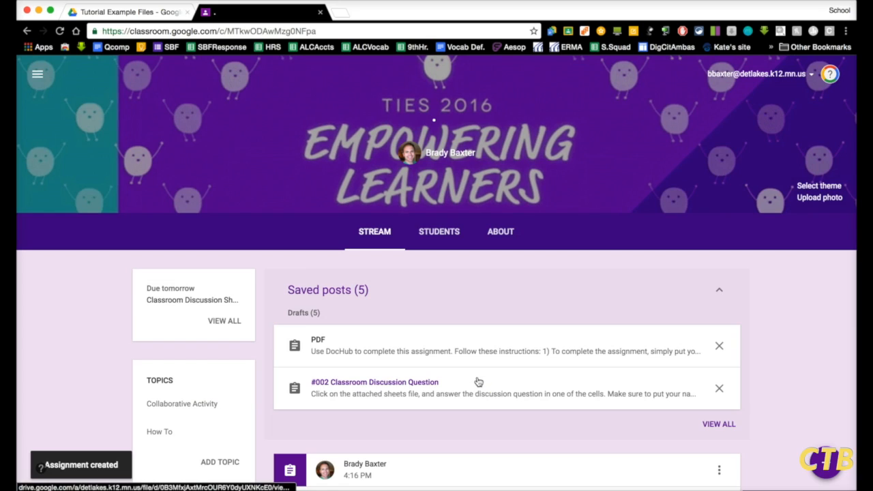
# Step: As a student, view the PDF assignment showing a personal worksheet copy marked not done
pyautogui.scroll(-3)
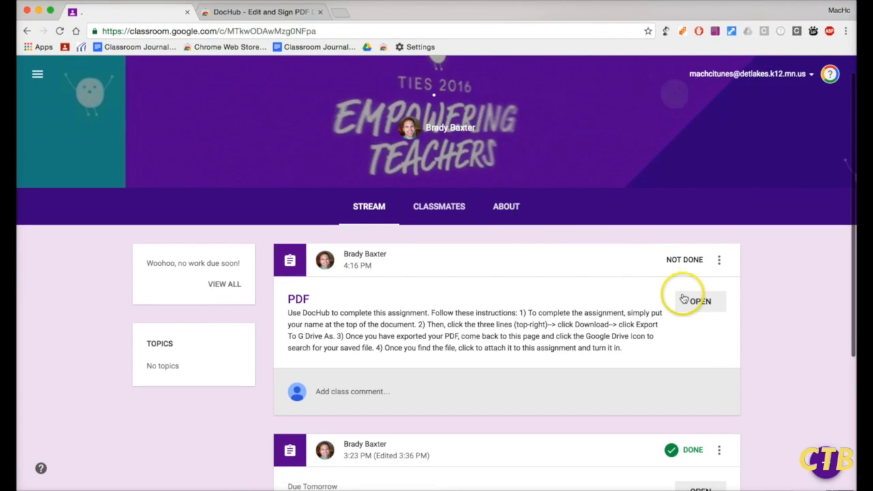
pyautogui.click(699, 301)
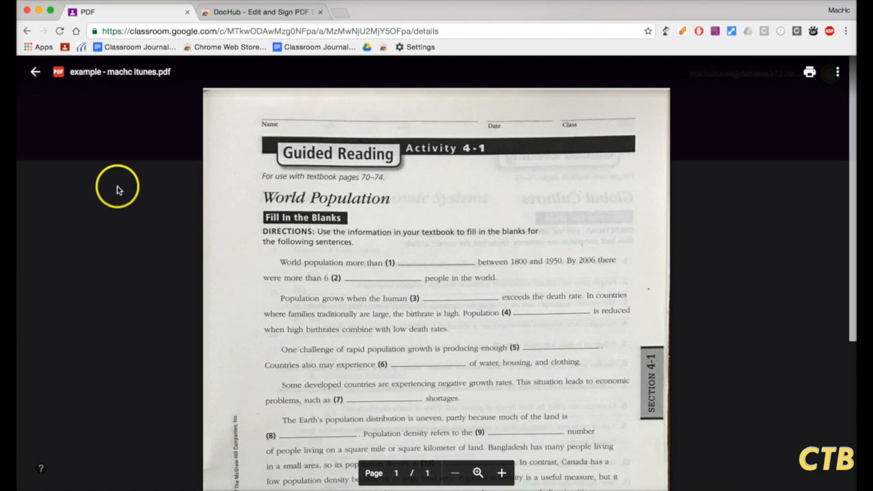
pyautogui.click(35, 71)
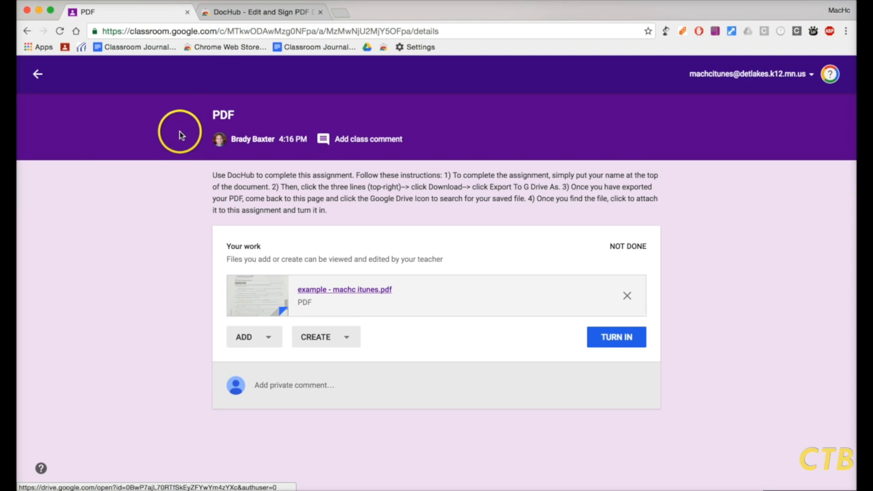
pyautogui.moveTo(263, 12)
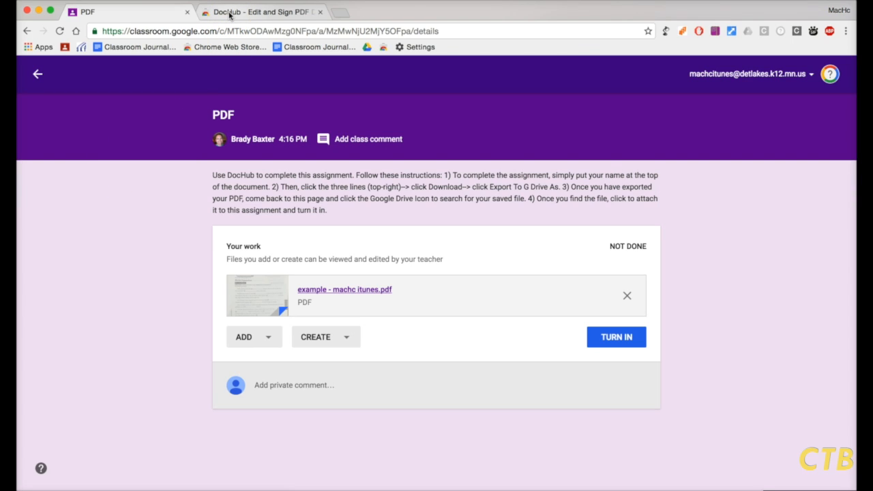
pyautogui.click(259, 12)
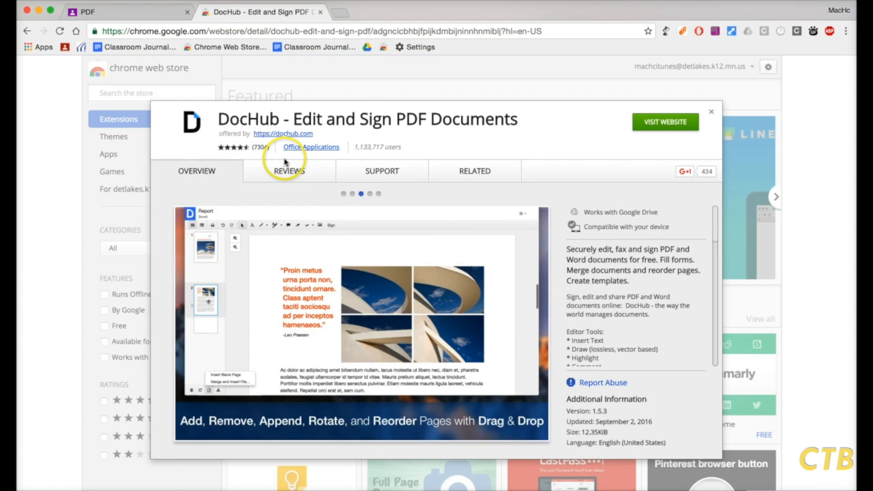
pyautogui.moveTo(284, 117)
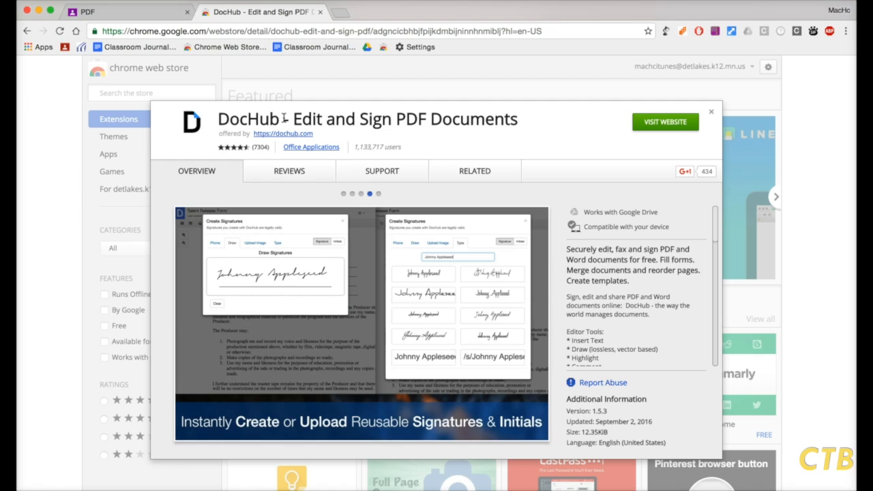
pyautogui.click(120, 11)
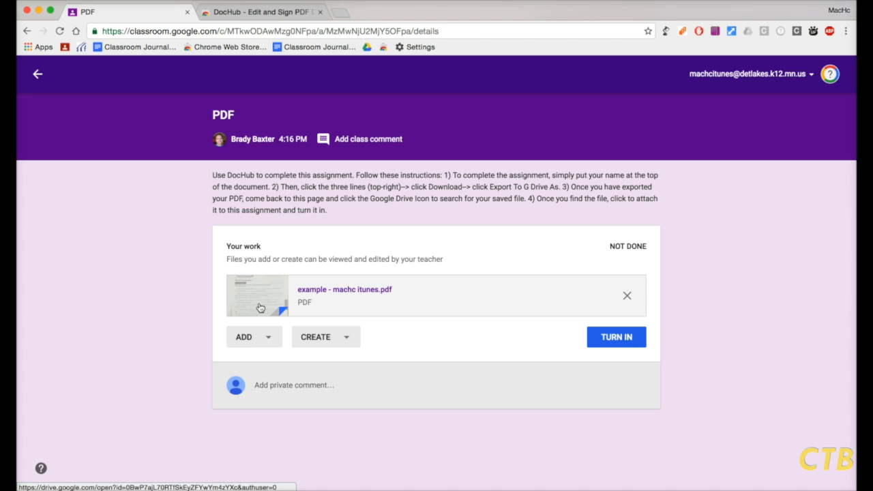
pyautogui.moveTo(253, 296)
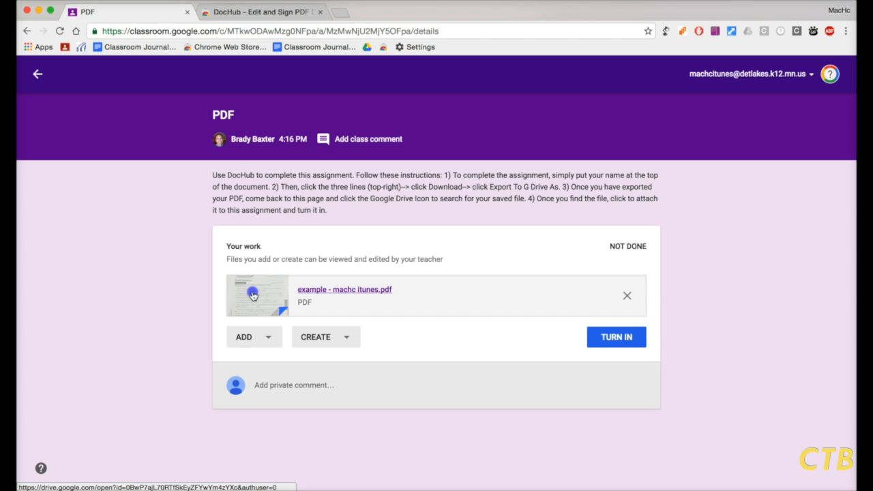
# Step: Open the student's worksheet copy, example - machc itunes.pdf, in a Google Drive viewer tab
pyautogui.click(345, 289)
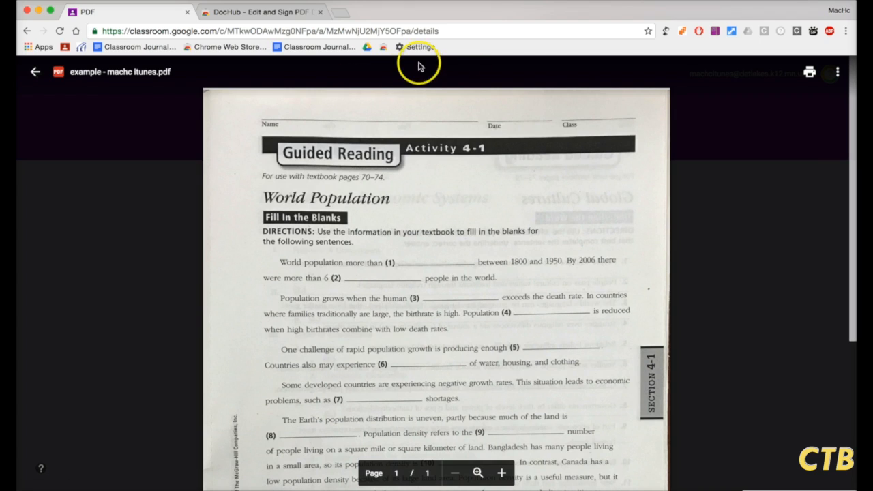
pyautogui.moveTo(133, 205)
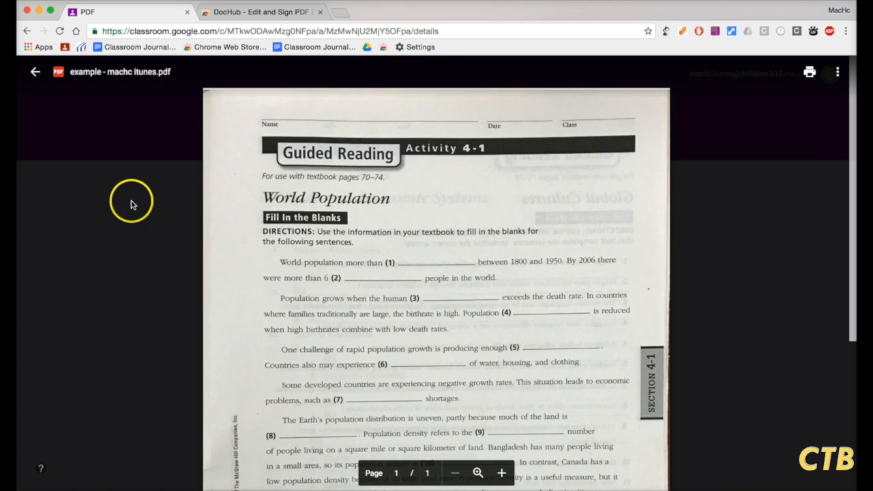
pyautogui.click(36, 72)
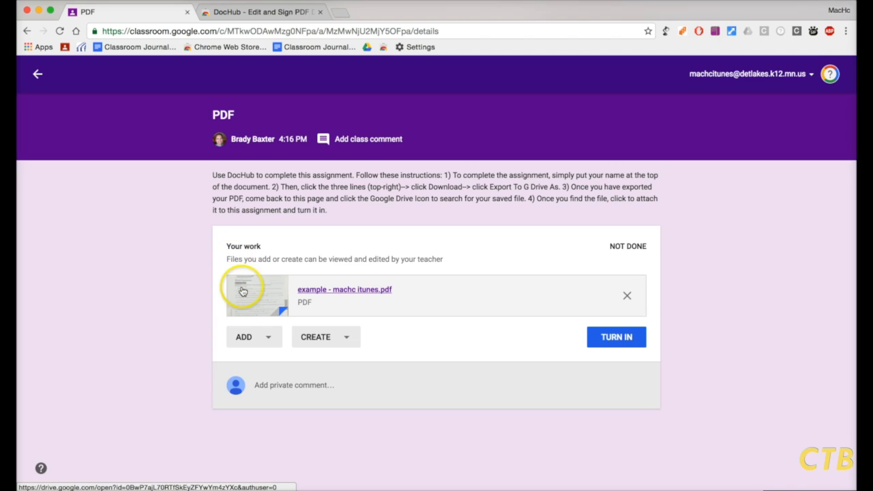
pyautogui.moveTo(276, 295)
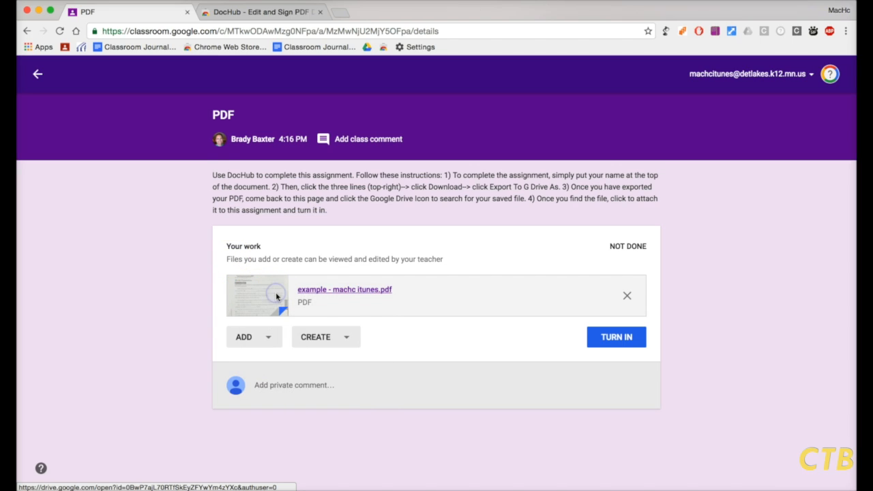
pyautogui.click(344, 289)
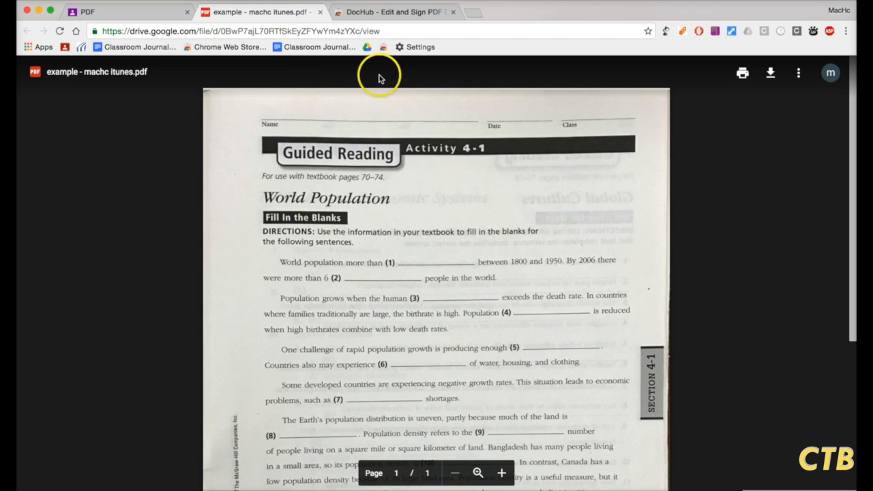
pyautogui.moveTo(438, 134)
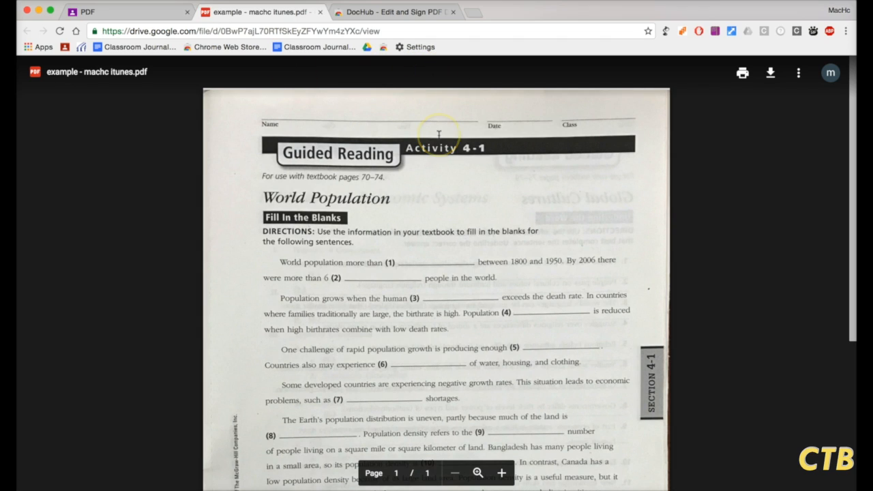
pyautogui.moveTo(433, 72)
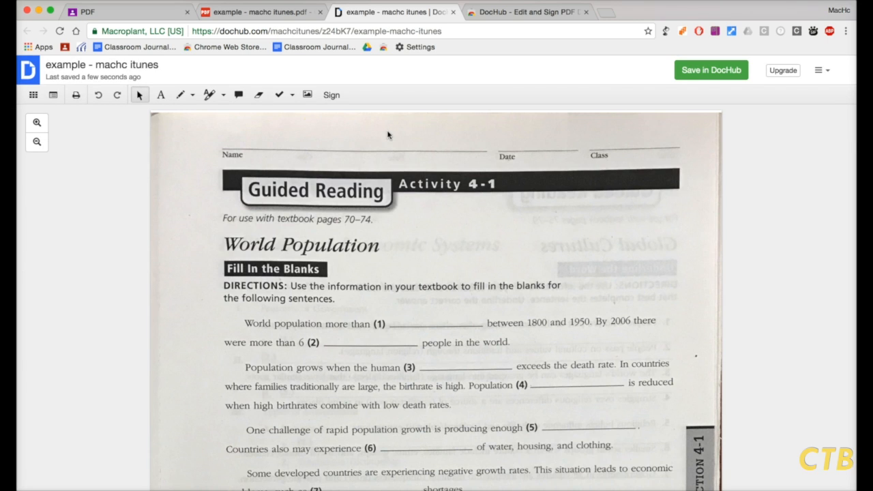
pyautogui.moveTo(161, 95)
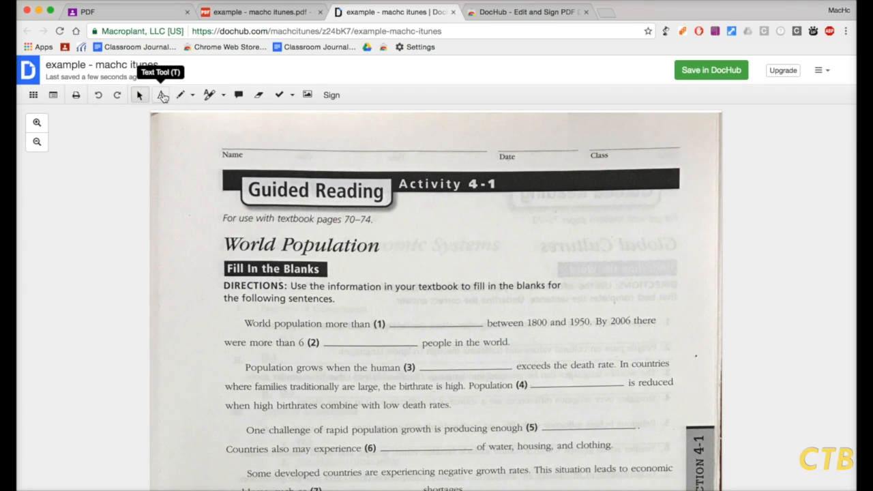
# Step: Write the name Brady above the Name line and circle 'World population' by hand
pyautogui.click(162, 95)
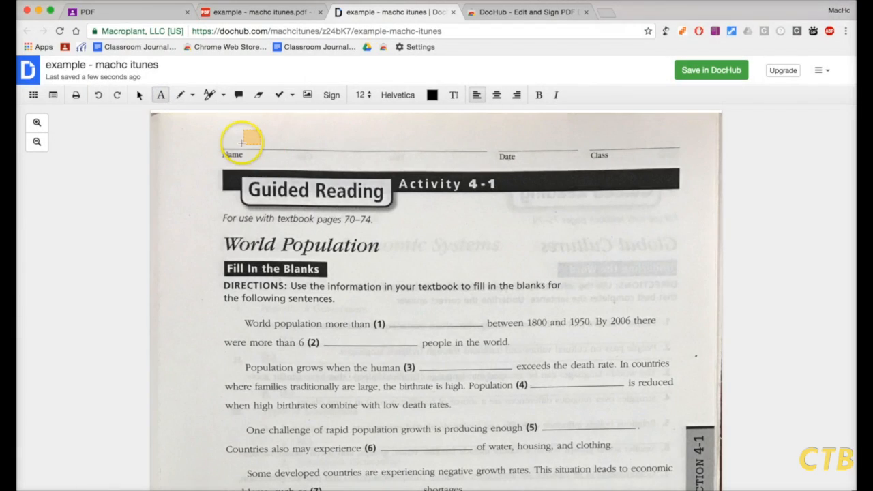
pyautogui.click(710, 70)
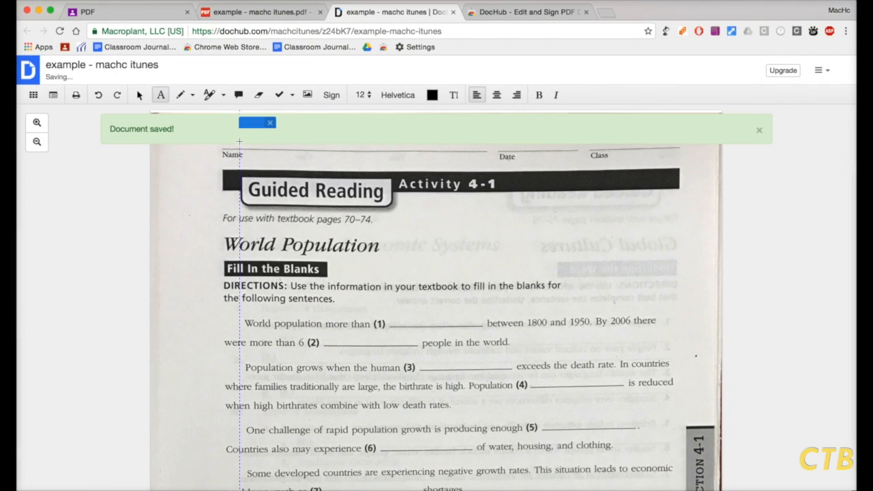
pyautogui.click(759, 131)
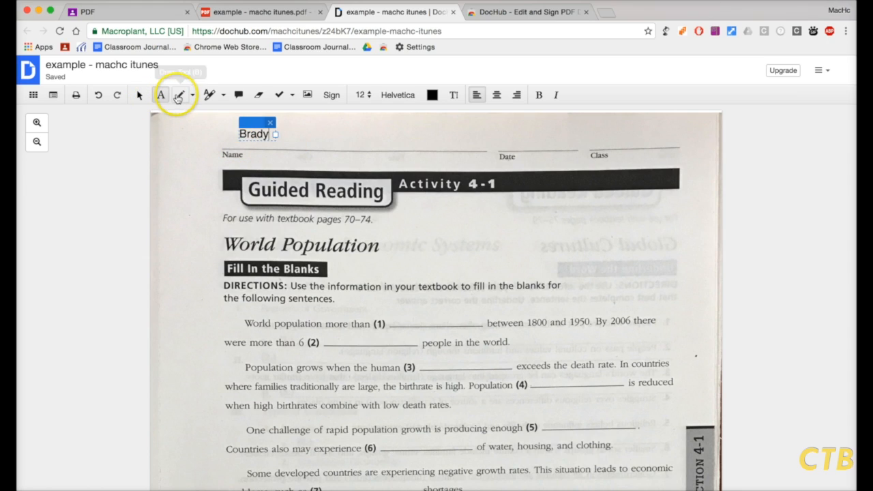
pyautogui.click(178, 95)
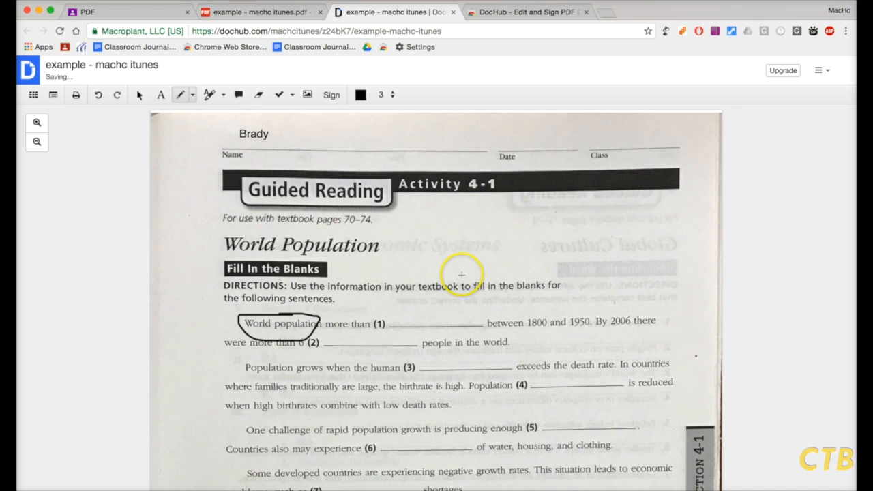
pyautogui.moveTo(819, 133)
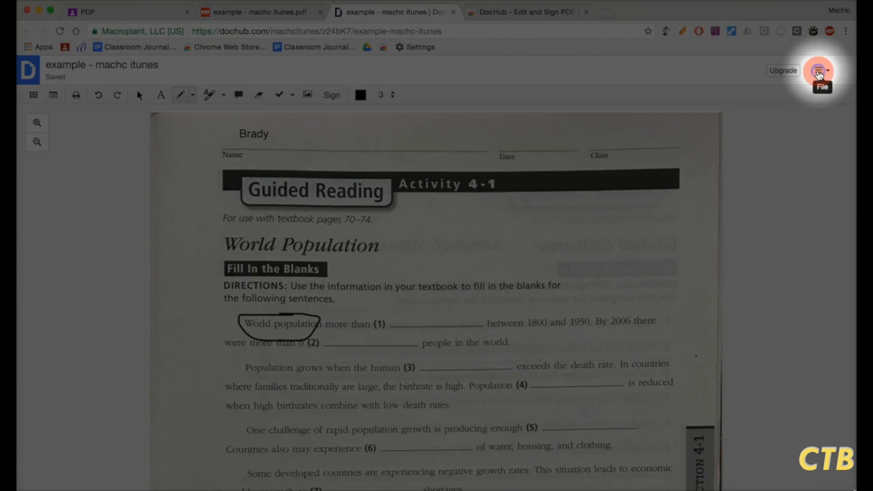
# Step: Save the marked-up worksheet to Google Drive as a new revision via Download > Save to G Drive
pyautogui.click(821, 70)
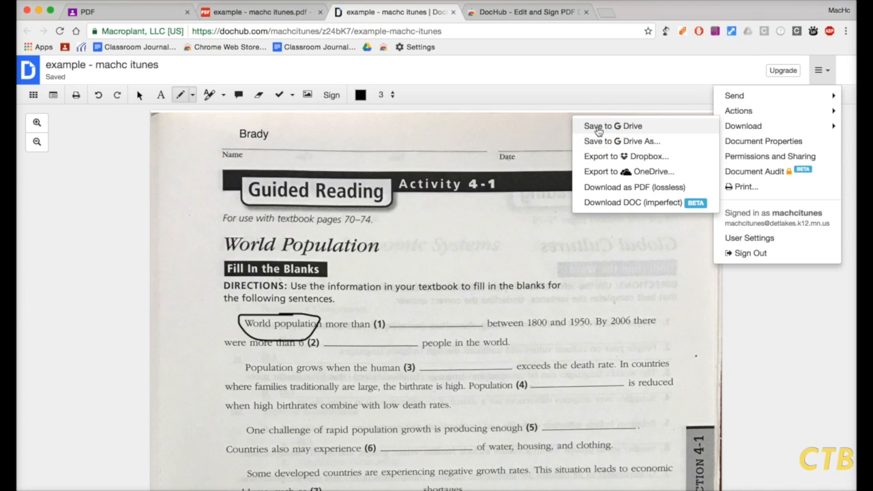
pyautogui.click(611, 126)
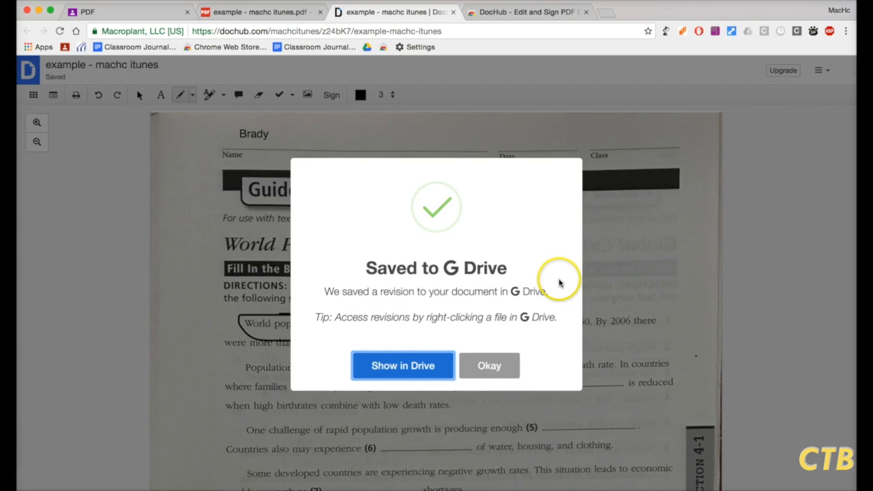
pyautogui.click(489, 366)
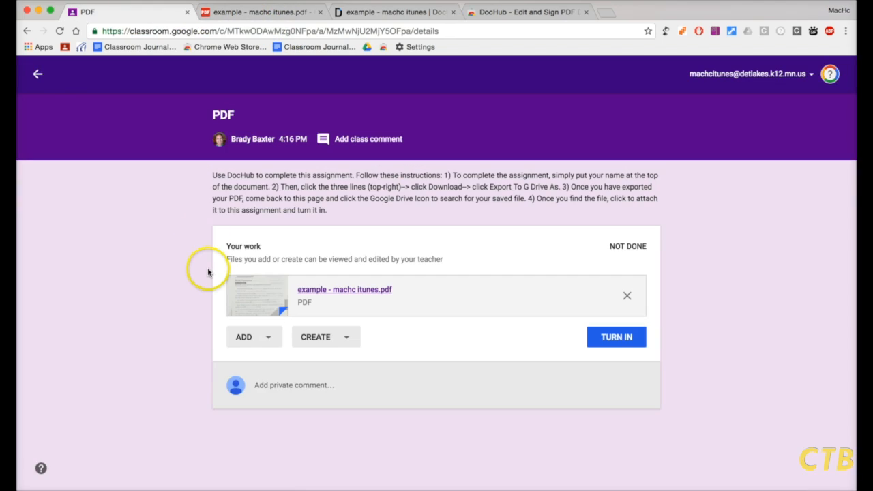
pyautogui.moveTo(286, 294)
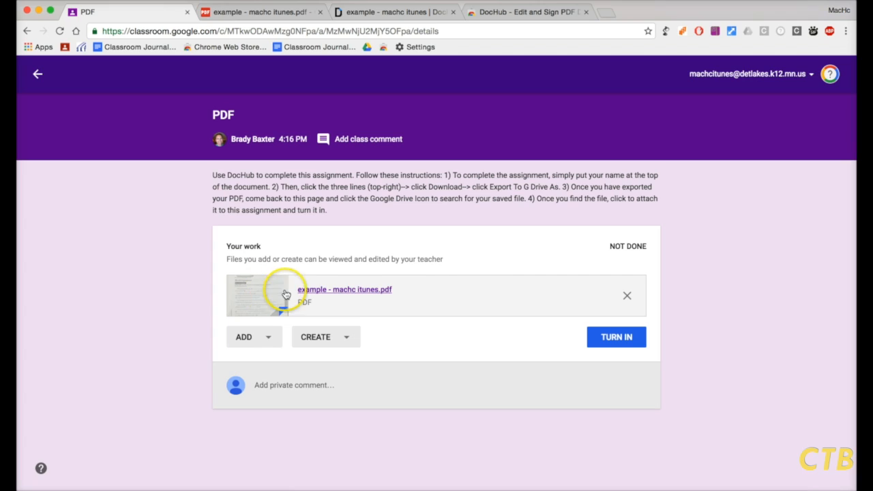
pyautogui.moveTo(619, 294)
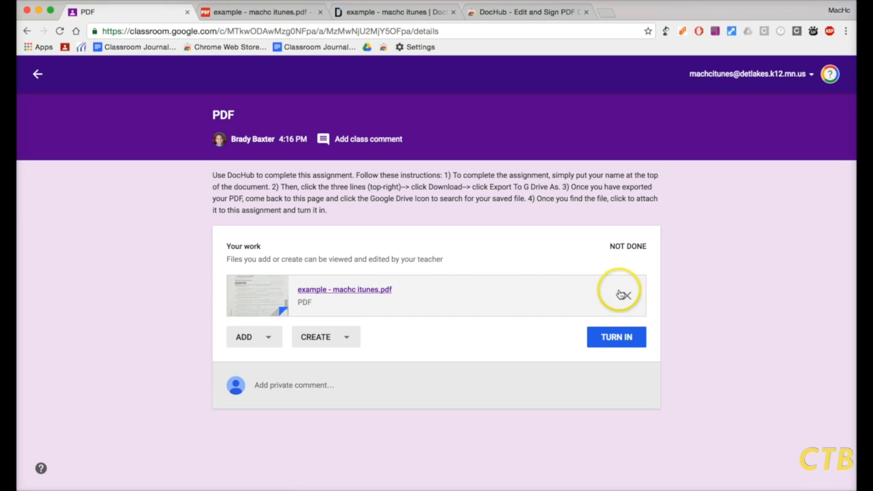
# Step: Swap the original attachment for the annotated worksheet from recent Drive files
pyautogui.click(623, 294)
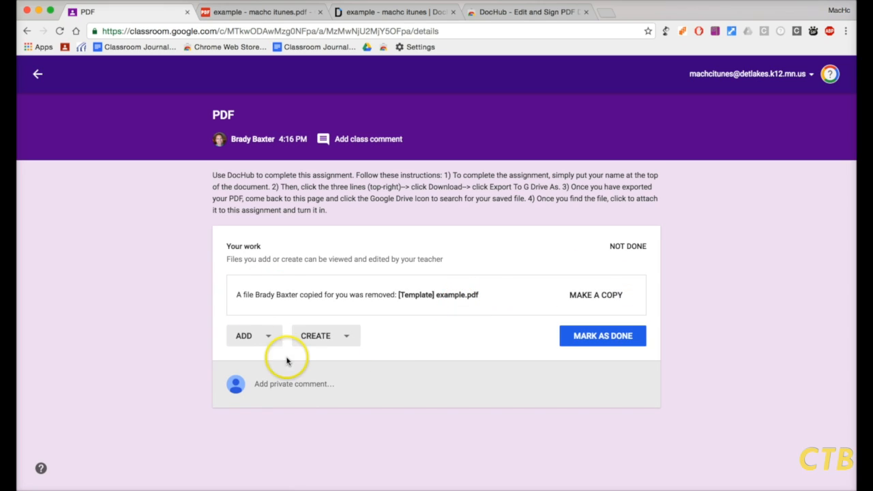
pyautogui.click(243, 335)
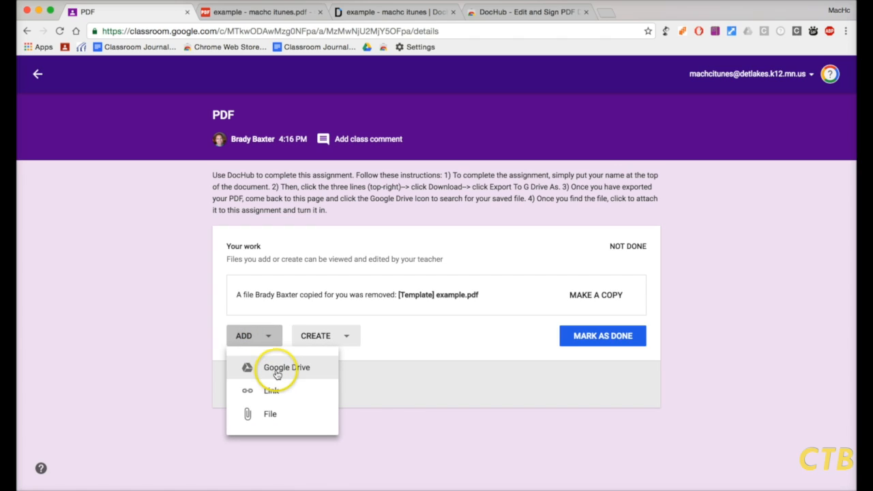
pyautogui.click(285, 367)
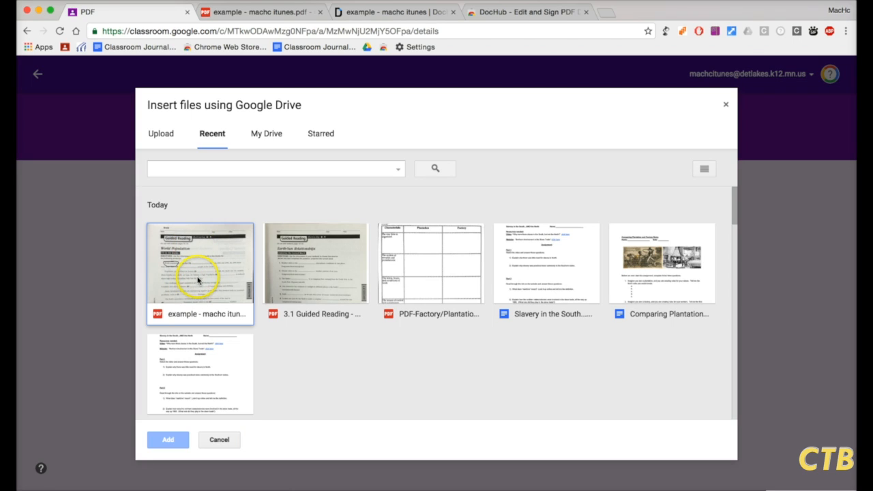
pyautogui.click(200, 263)
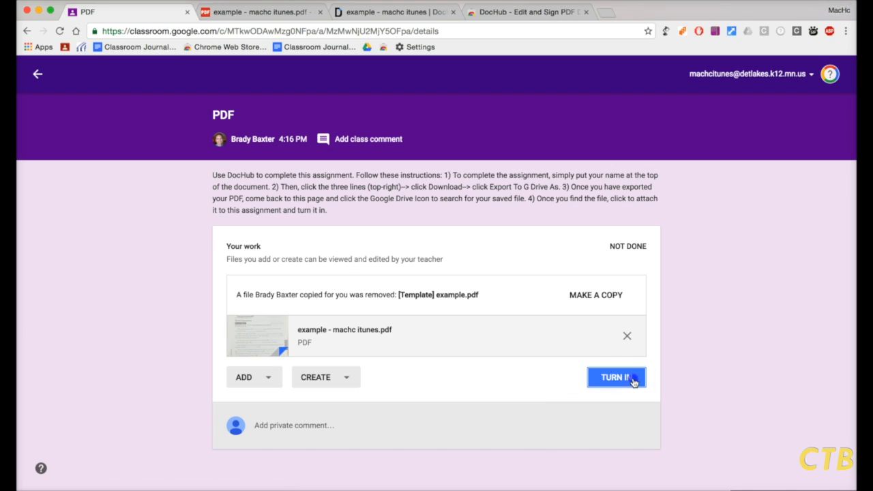
# Step: Turn in the assignment so it shows as done
pyautogui.click(616, 377)
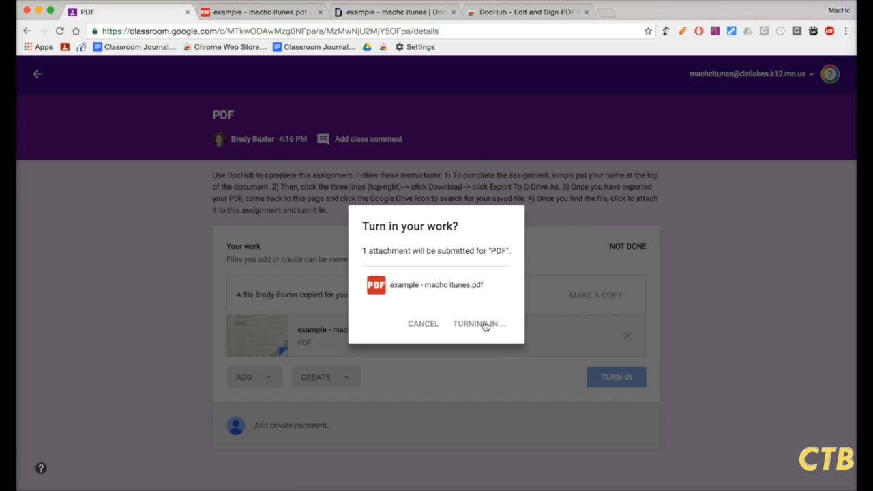
pyautogui.click(479, 323)
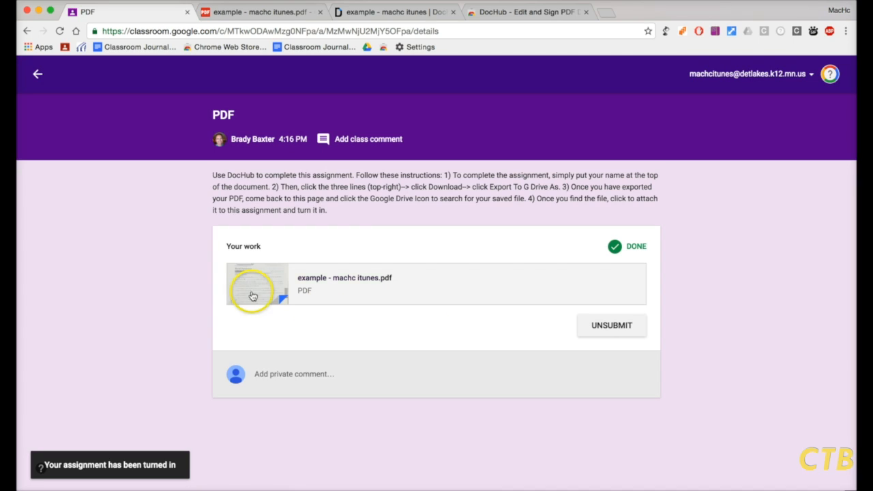
pyautogui.moveTo(141, 256)
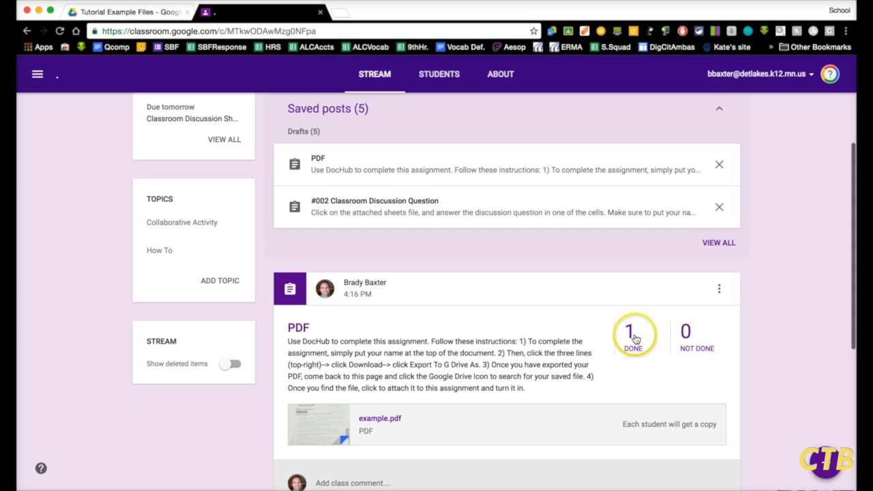
# Step: From the '1 Done' count on the PDF assignment, open the student's submitted worksheet
pyautogui.click(629, 331)
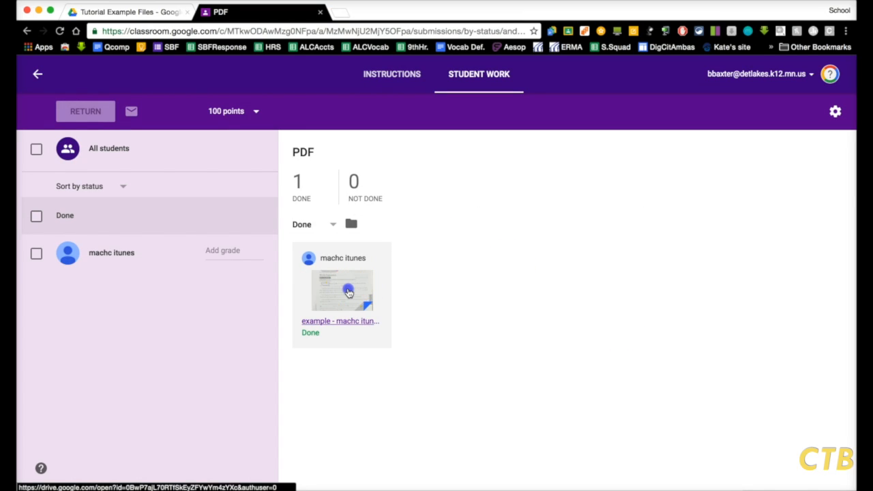
pyautogui.click(342, 289)
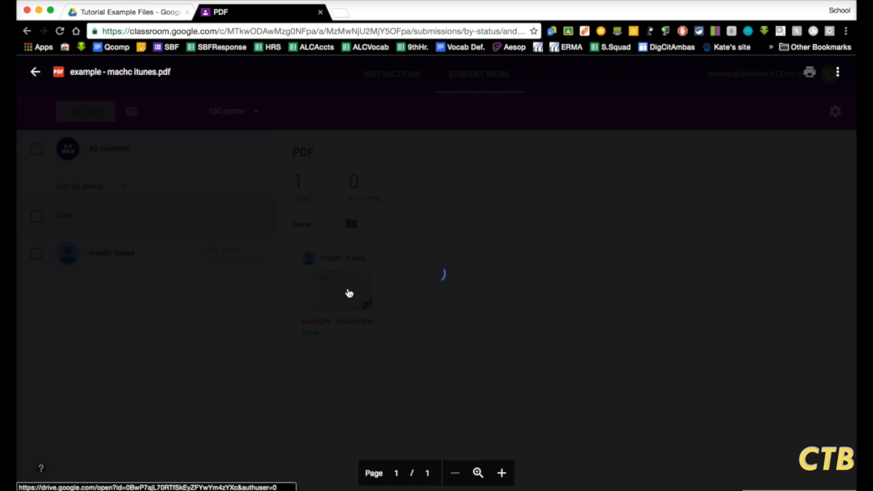